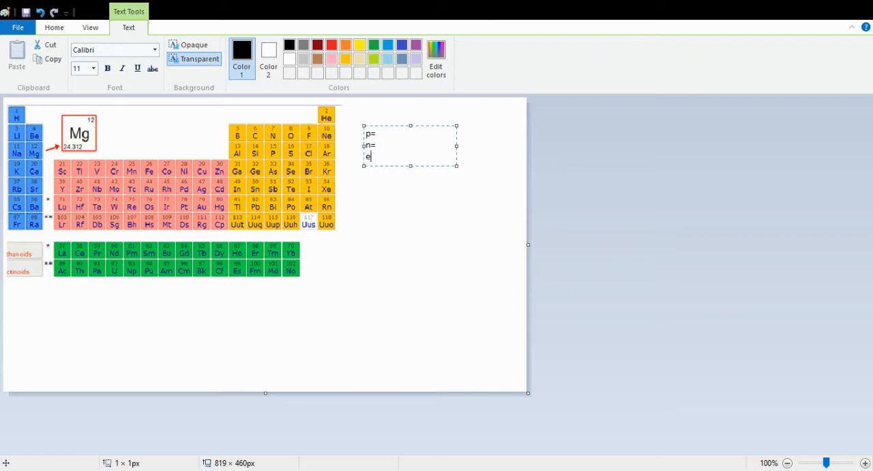
Fill in p= 12 and e= 12 in the note, then select the n= line to reorder it.
text(=)
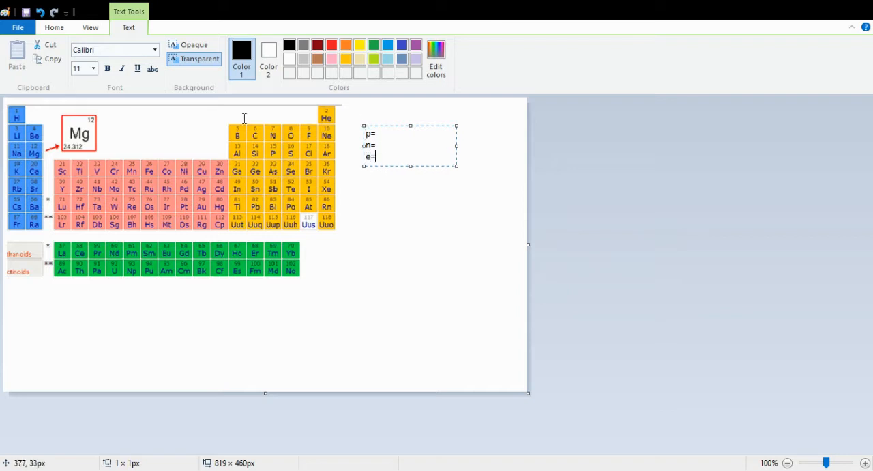
mouse_move(97, 121)
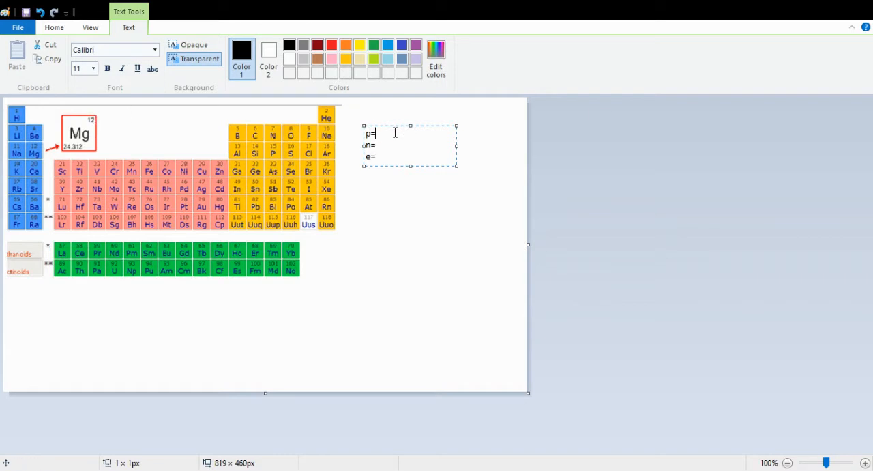
text(12)
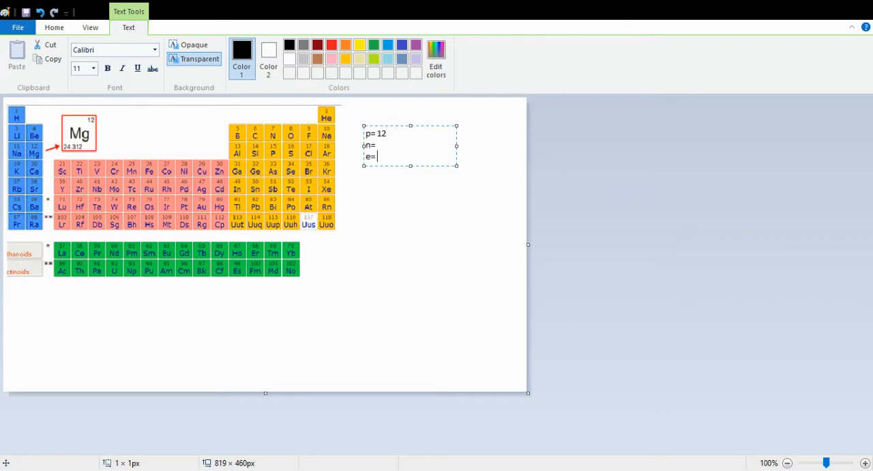
text(12)
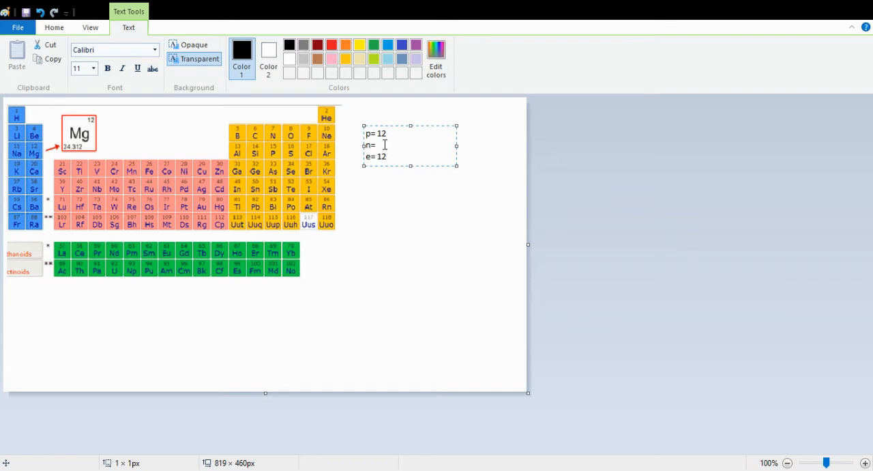
double_click(369, 145)
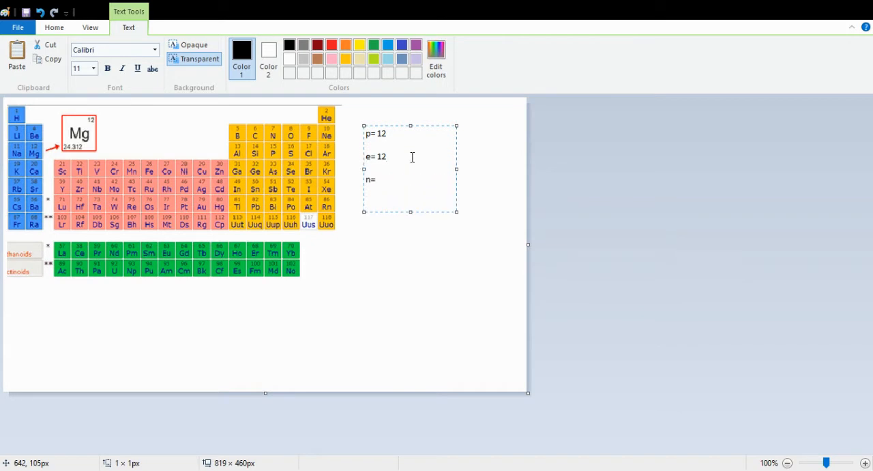
Type the working p+n= mass, 12 + n= 24, n=12, and fill in n= 12.
text(p)
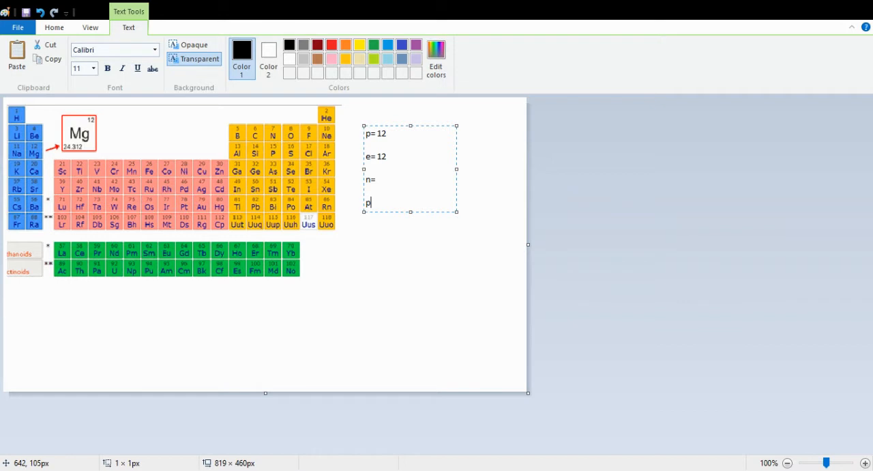
text(+n= mass)
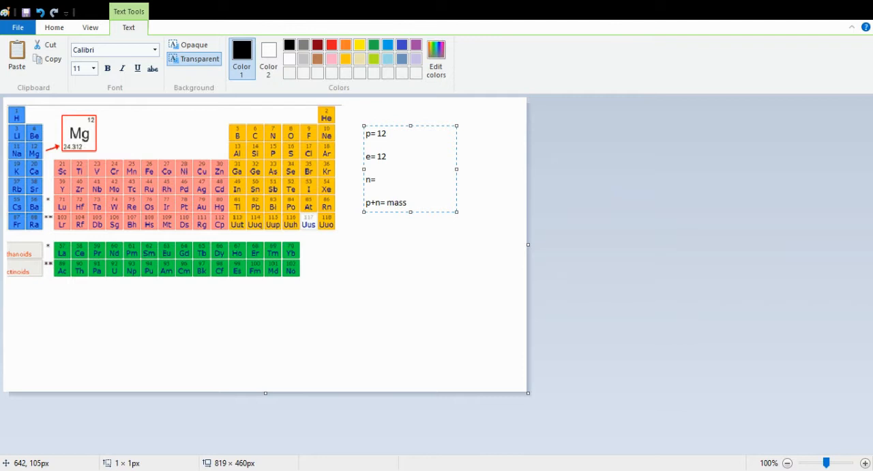
text(12)
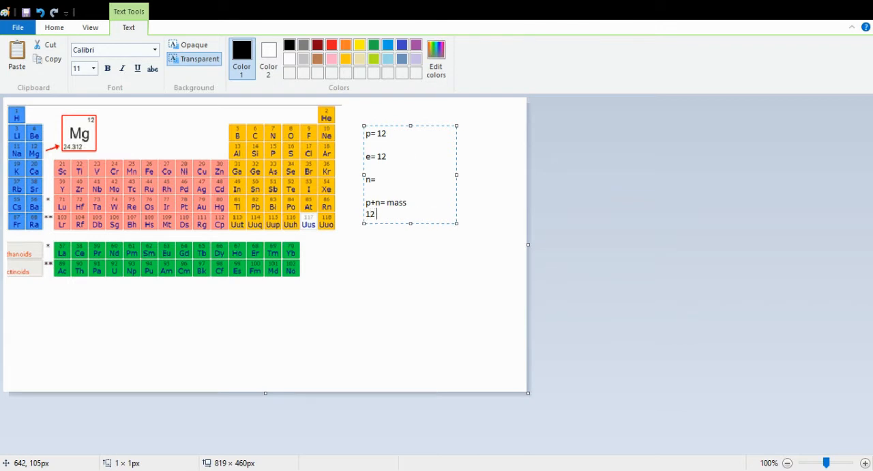
text(+ n)
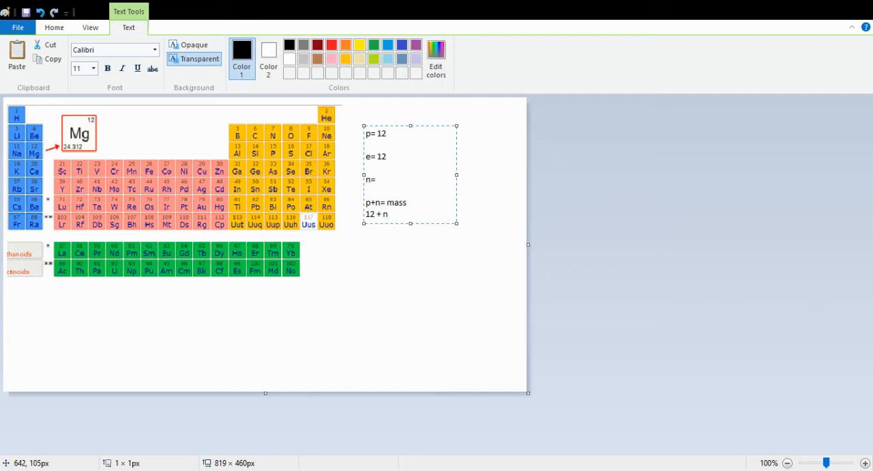
text(=)
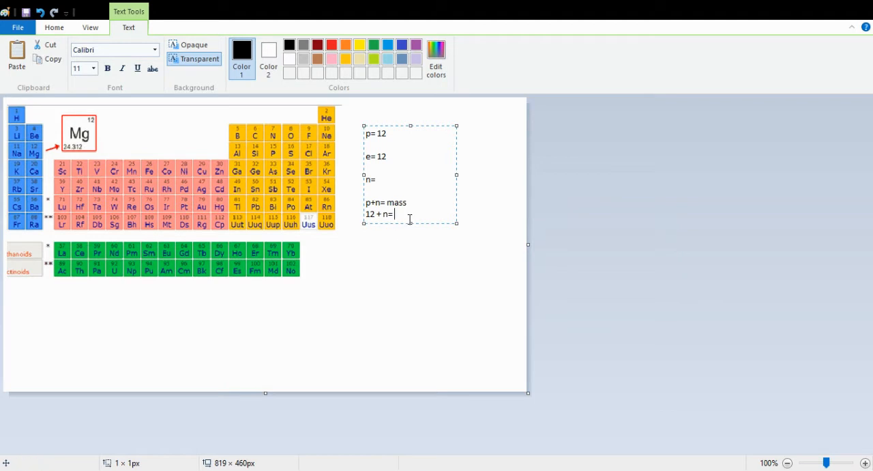
text(24)
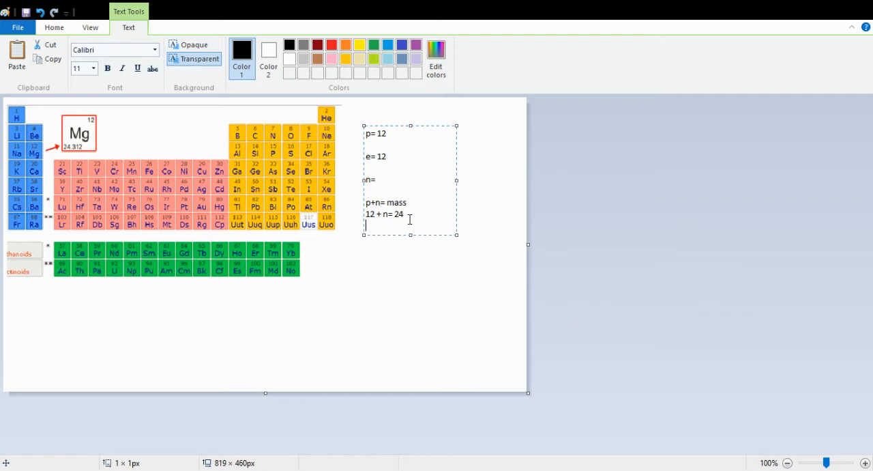
text(n=12)
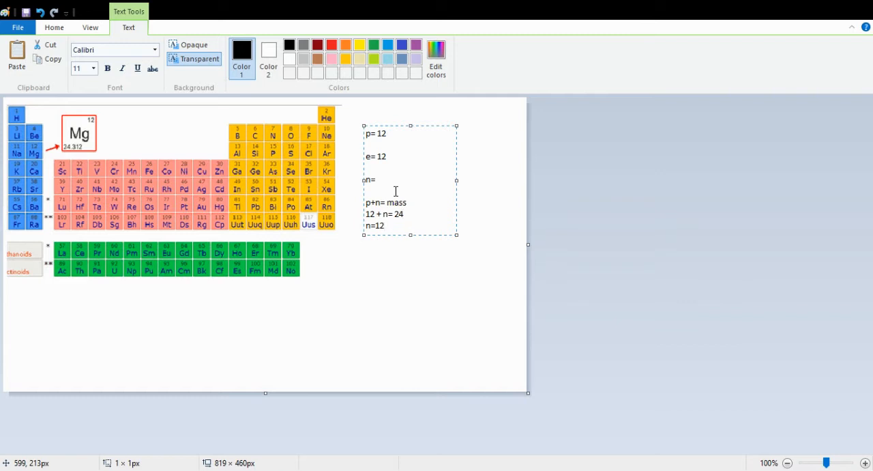
text(12)
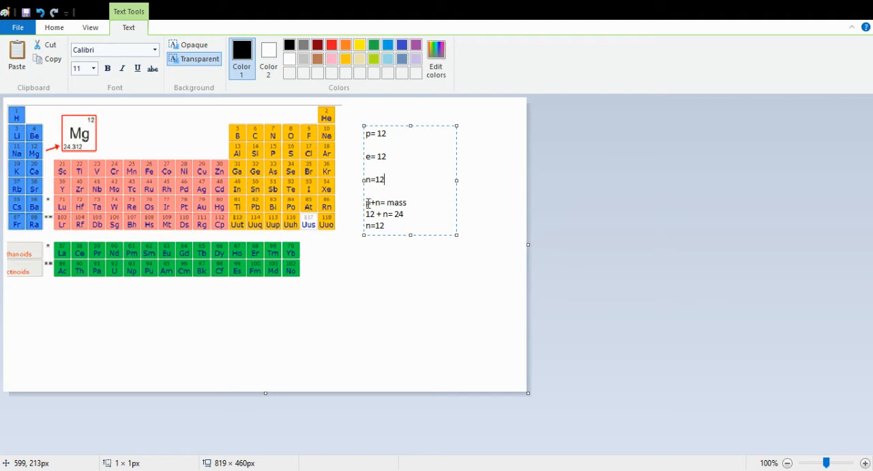
Delete the calculation lines and shrink the text box to fit p, e and n.
drag(366, 202, 403, 214)
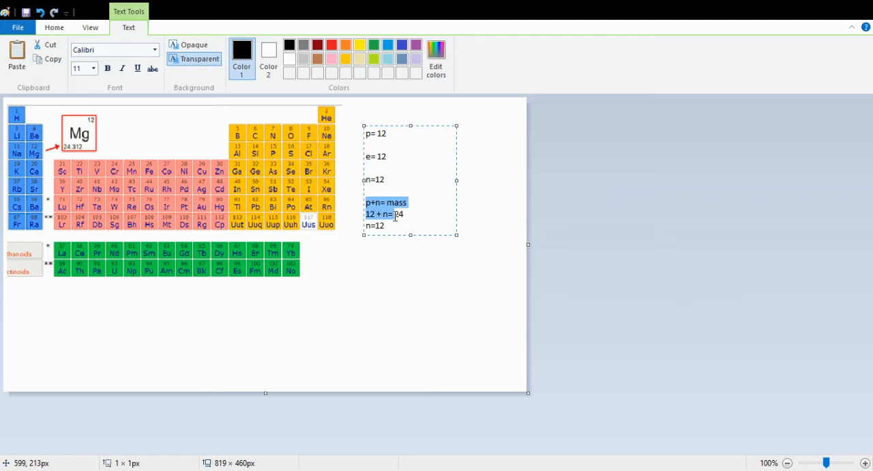
key(Delete)
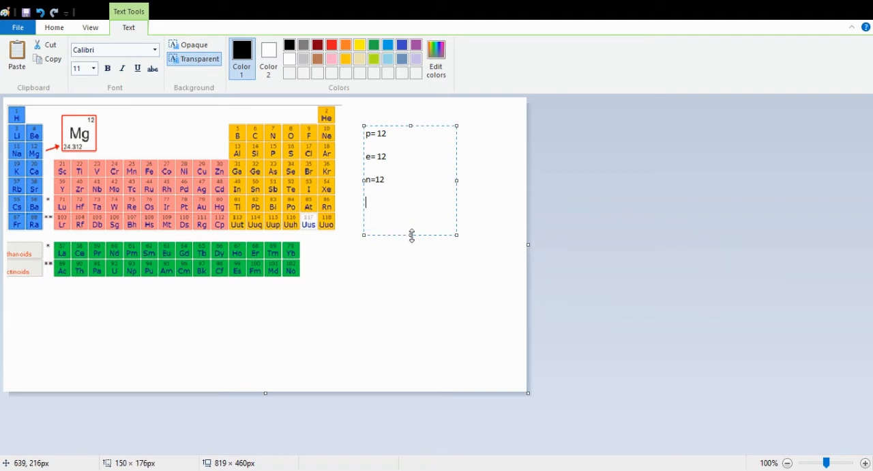
drag(411, 235, 412, 190)
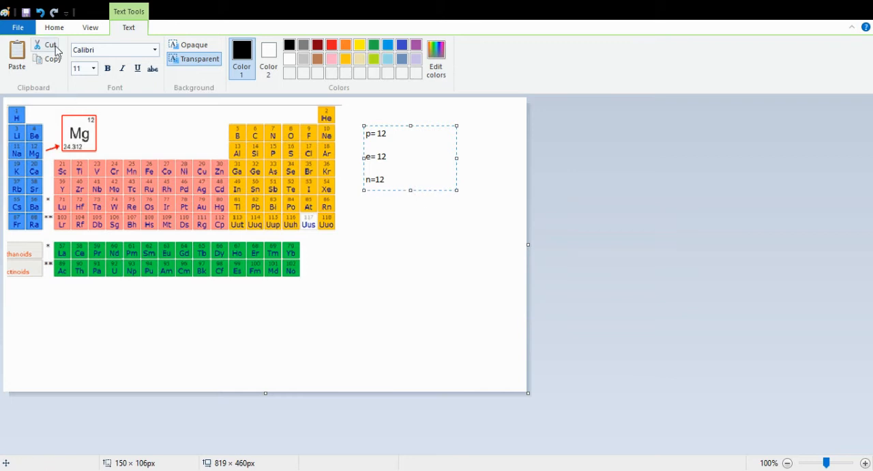
click(54, 27)
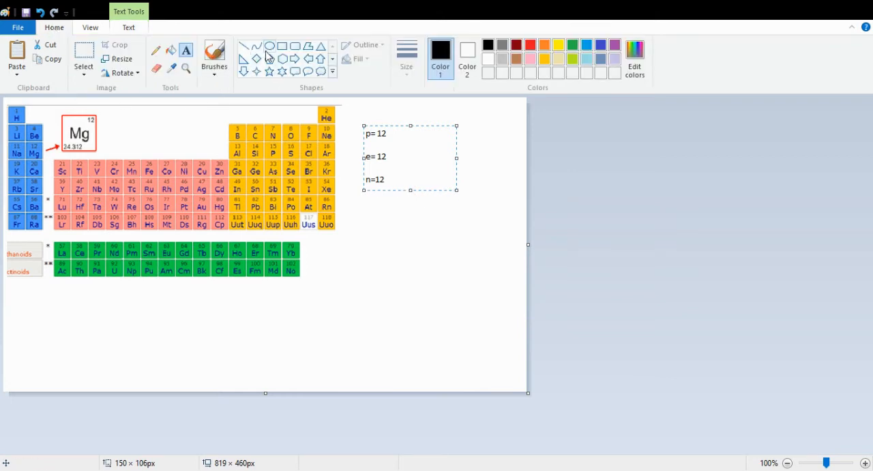
Draw the nucleus circle below the note and label it p=12 and n=12.
click(395, 225)
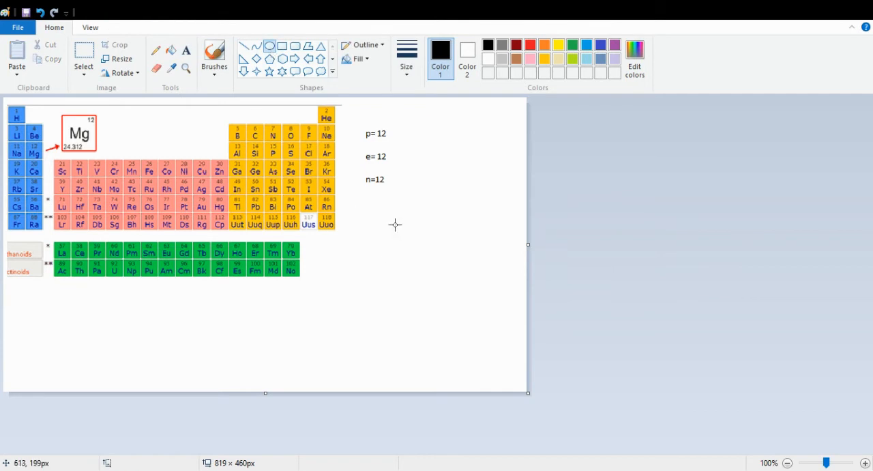
drag(394, 224, 438, 267)
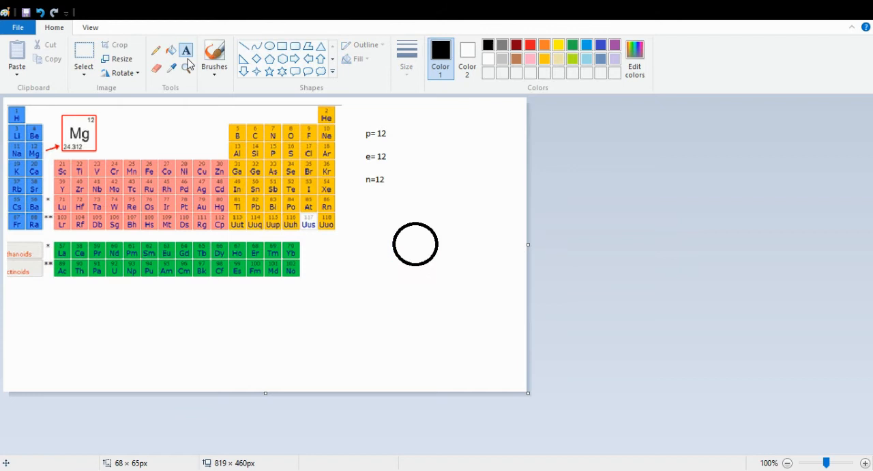
click(186, 51)
text(p)
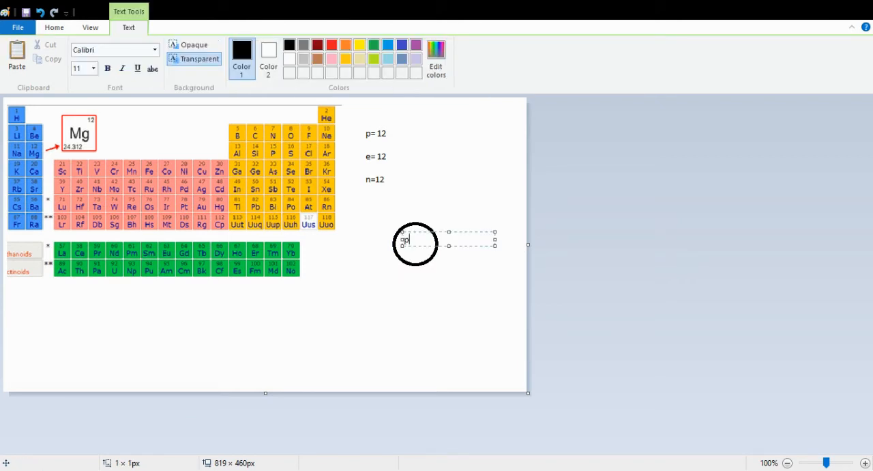
text(=12)
text(n=1)
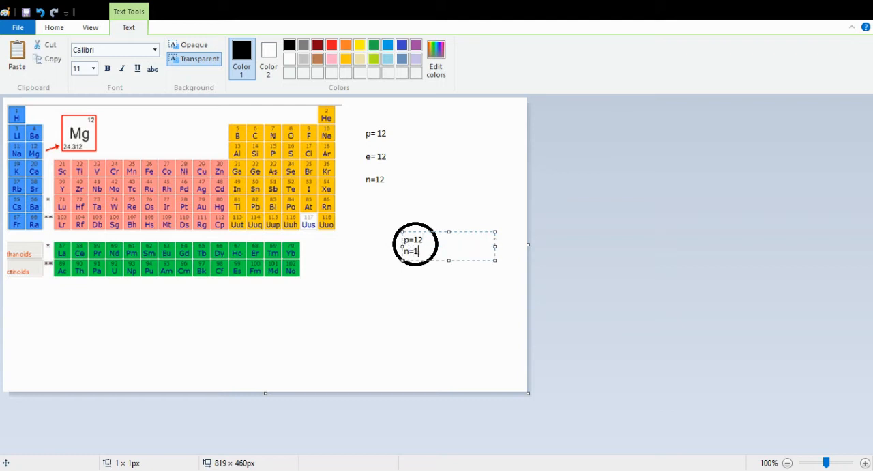
text(2)
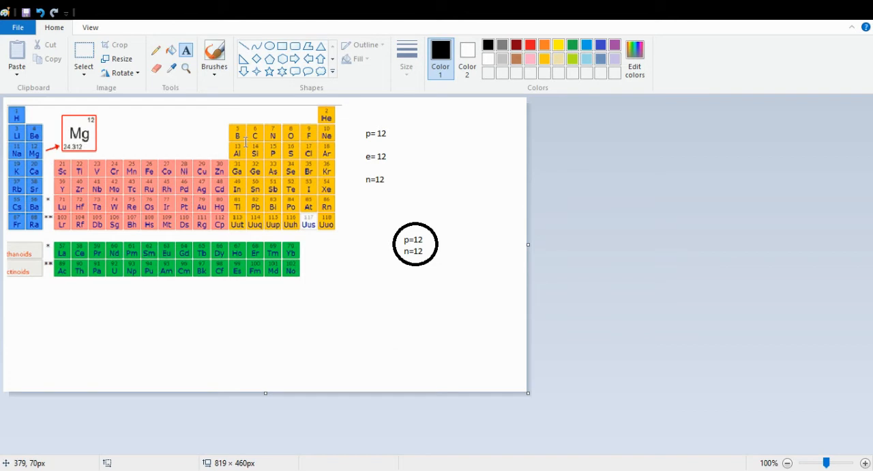
mouse_move(225, 85)
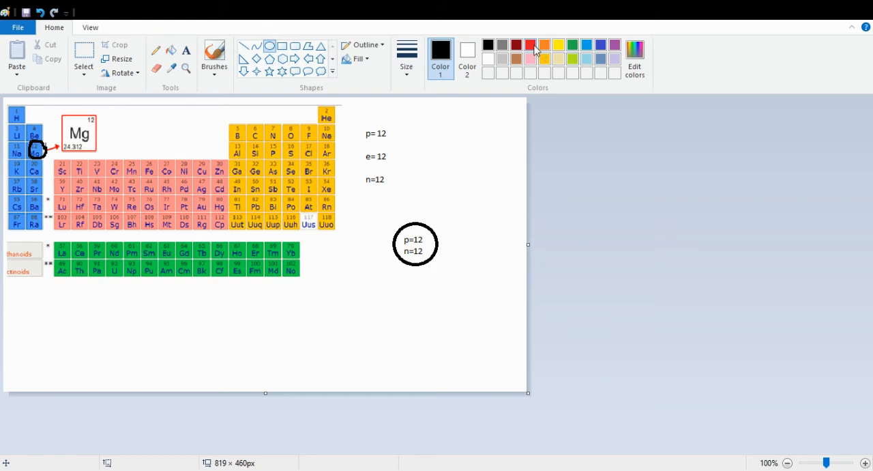
Choose red as the drawing colour.
click(531, 45)
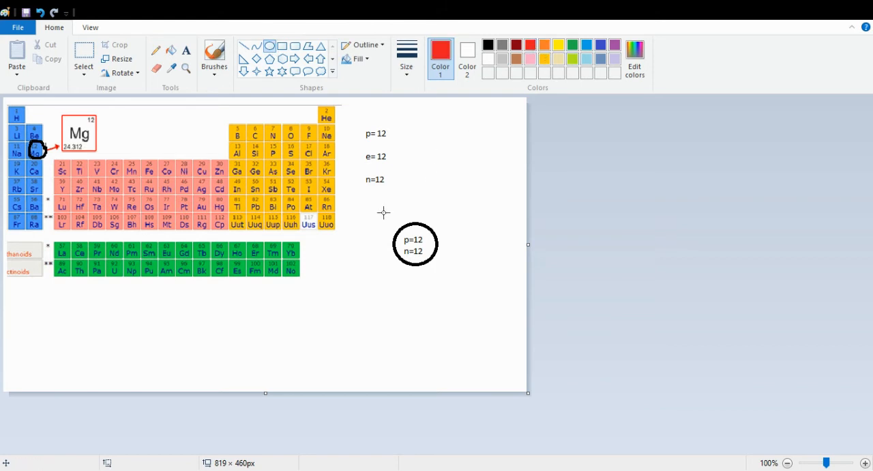
Draw a ring around the nucleus and switch the colour to blue.
drag(382, 211, 450, 279)
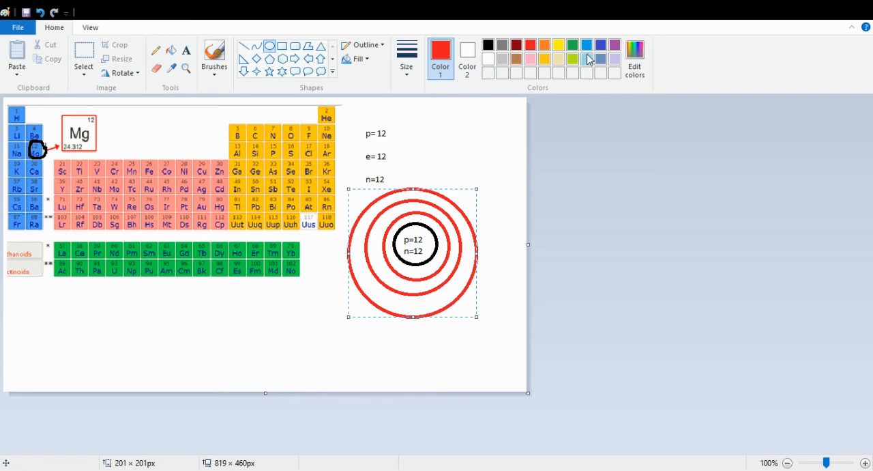
click(586, 45)
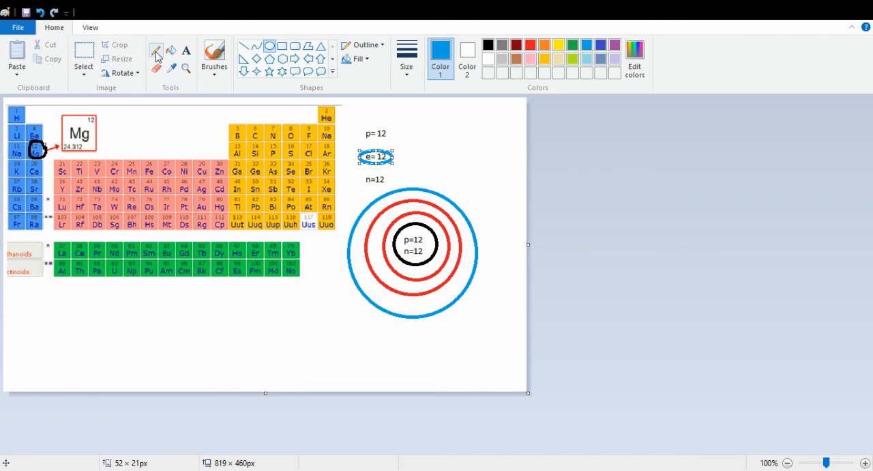
Switch to the Pencil for marking, then set the colour to red.
click(156, 49)
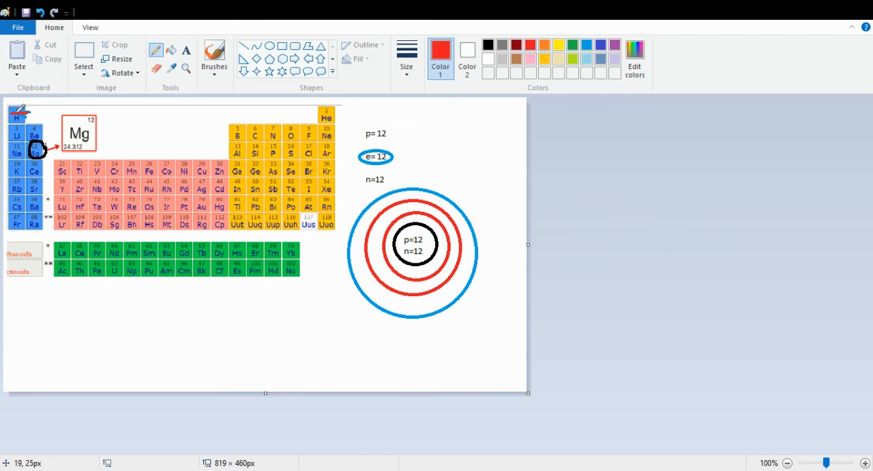
mouse_move(331, 109)
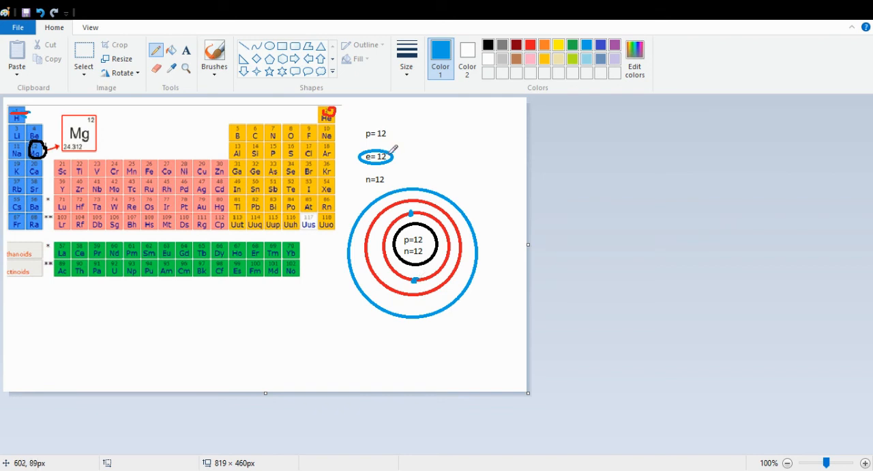
mouse_move(503, 114)
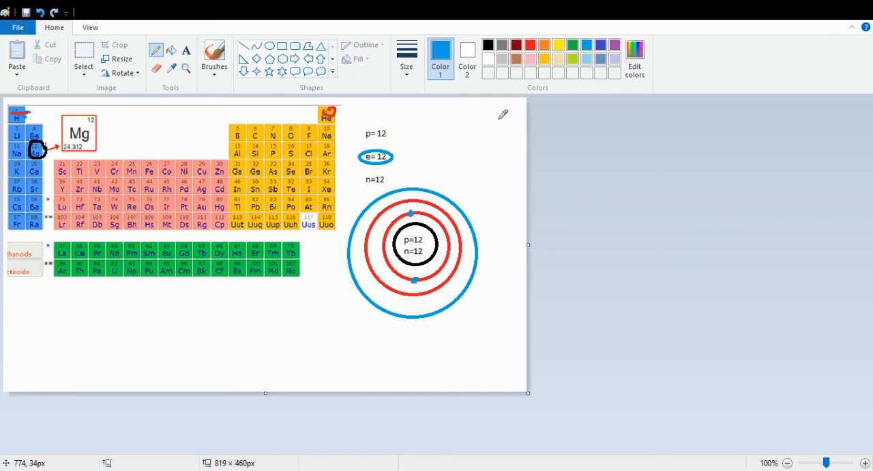
click(529, 45)
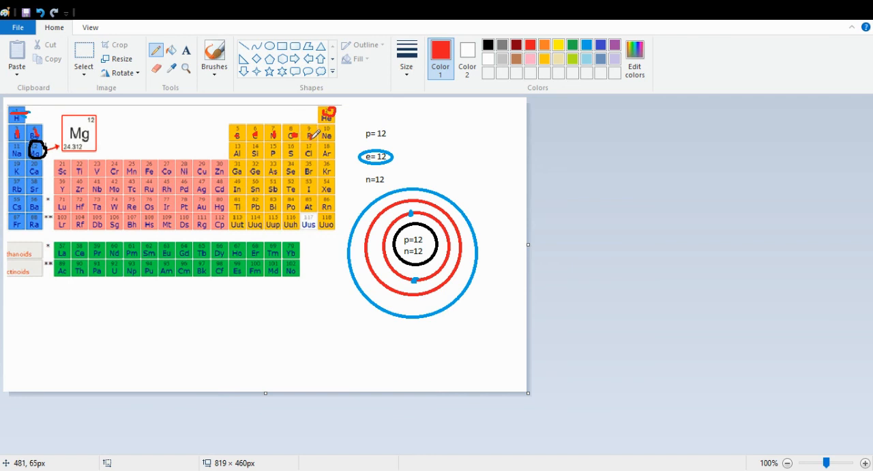
mouse_move(569, 41)
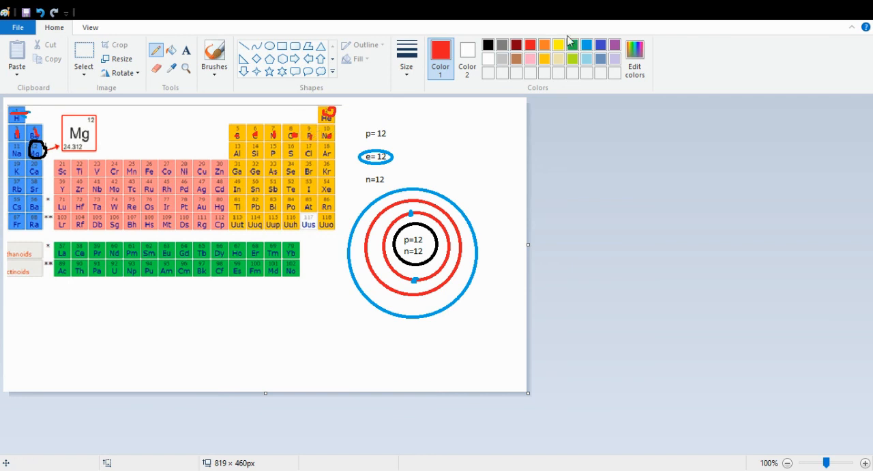
Switch the drawing colour to blue for the electron dots.
click(572, 44)
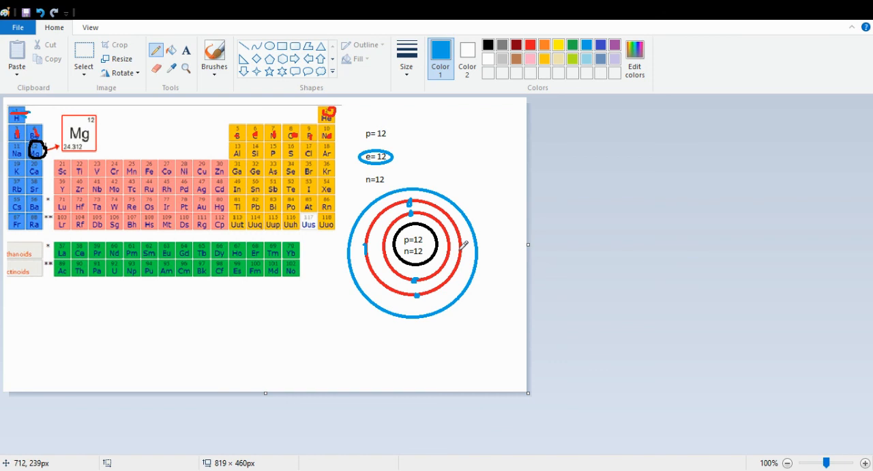
mouse_move(426, 198)
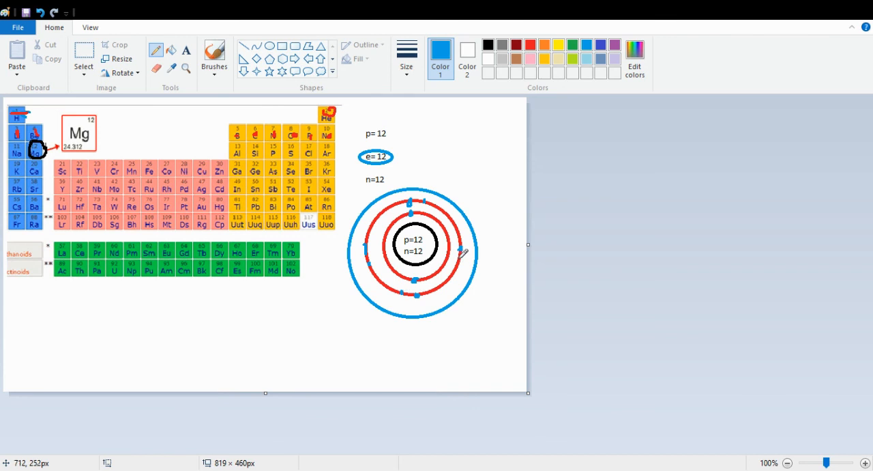
mouse_move(488, 144)
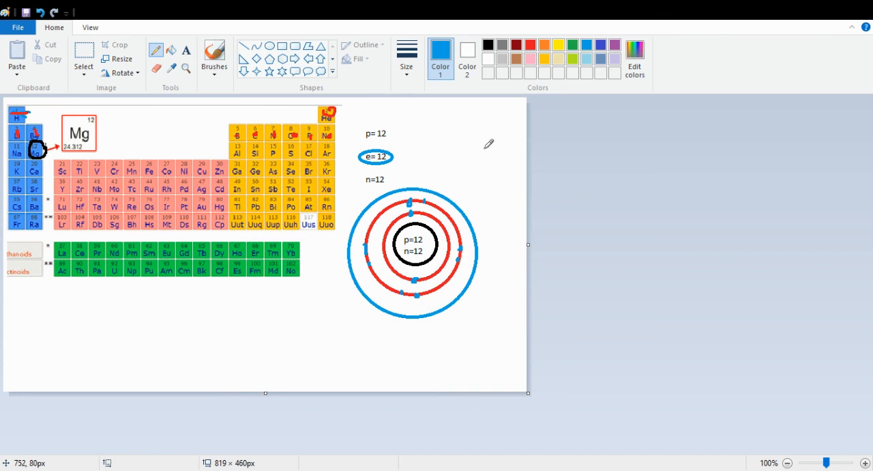
mouse_move(410, 152)
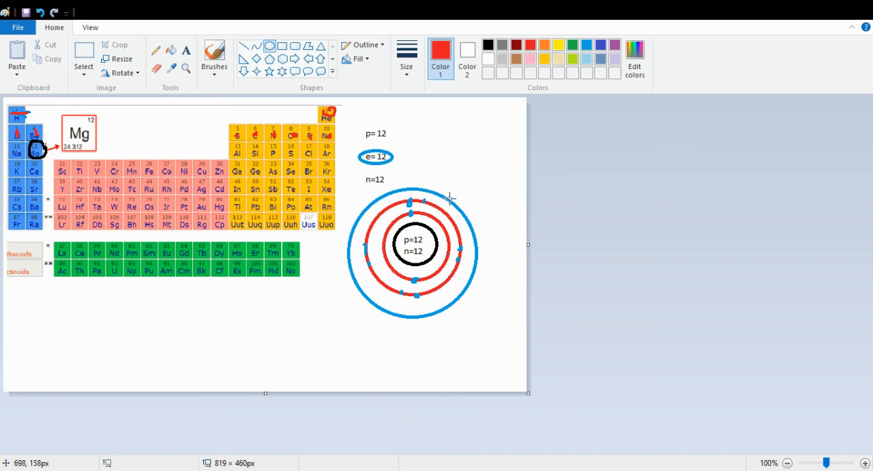
mouse_move(415, 124)
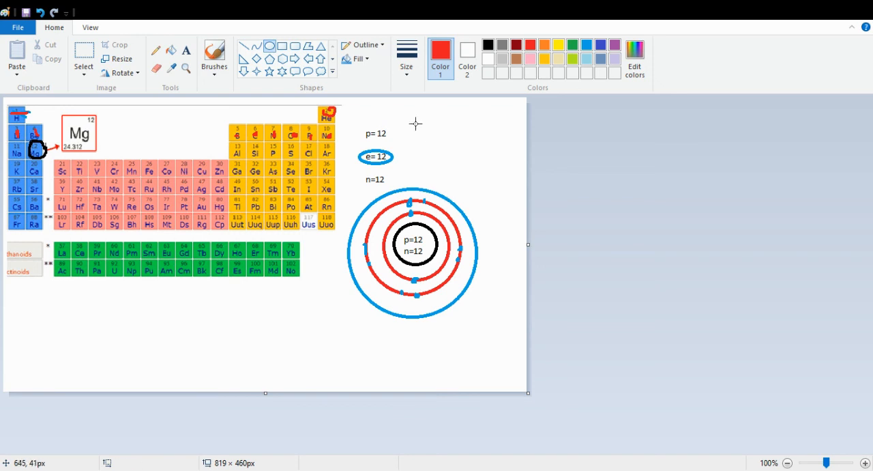
mouse_move(448, 135)
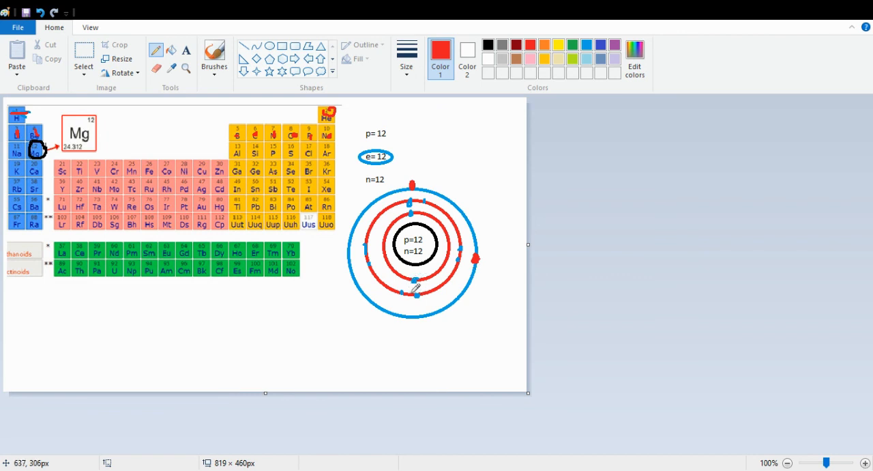
mouse_move(398, 149)
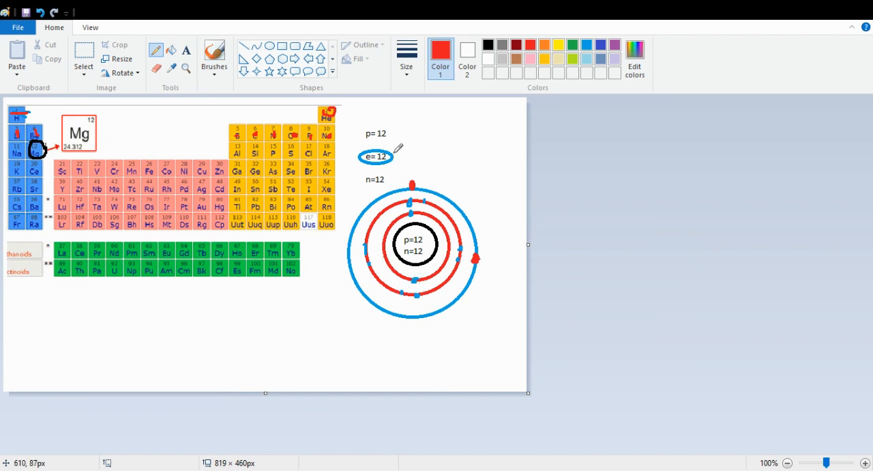